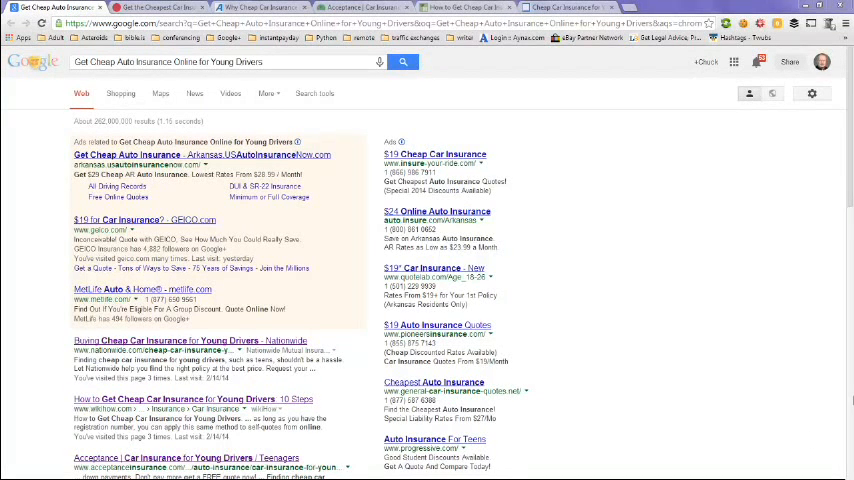
pyautogui.moveTo(814, 283)
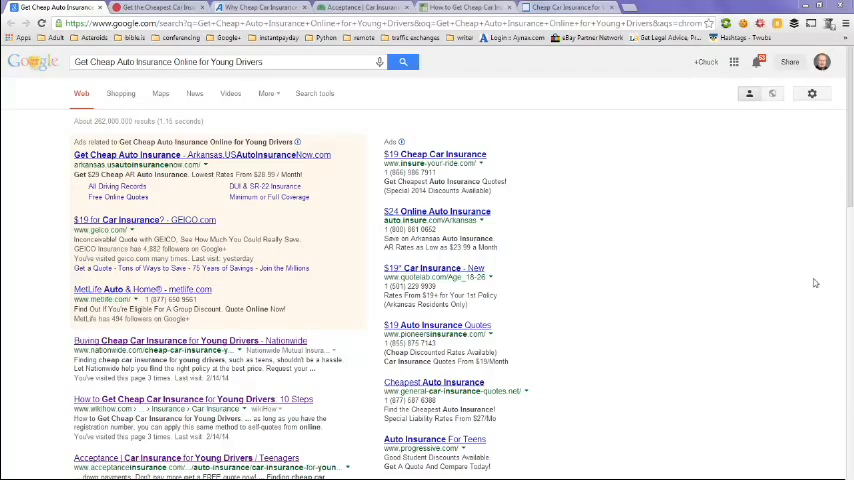
# - Scroll through About.com's 'How to Get the Cheapest Car Insurance for Teens' article to the end
pyautogui.scroll(-3)
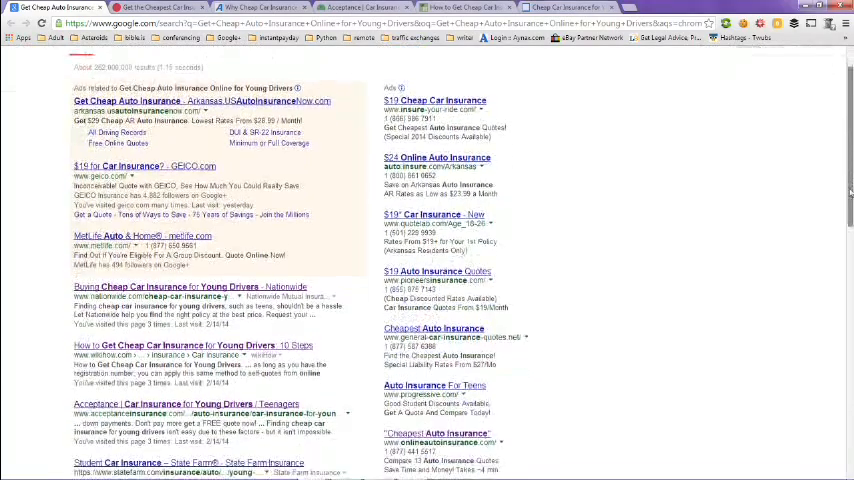
pyautogui.scroll(-3)
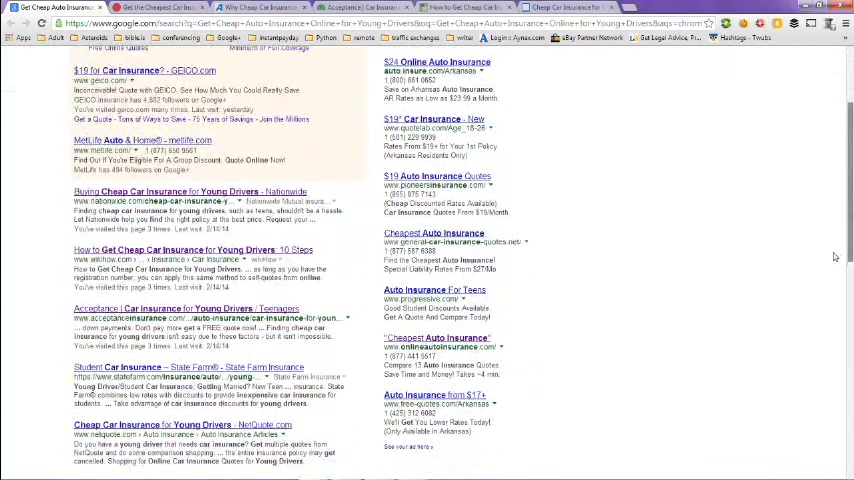
pyautogui.scroll(-3)
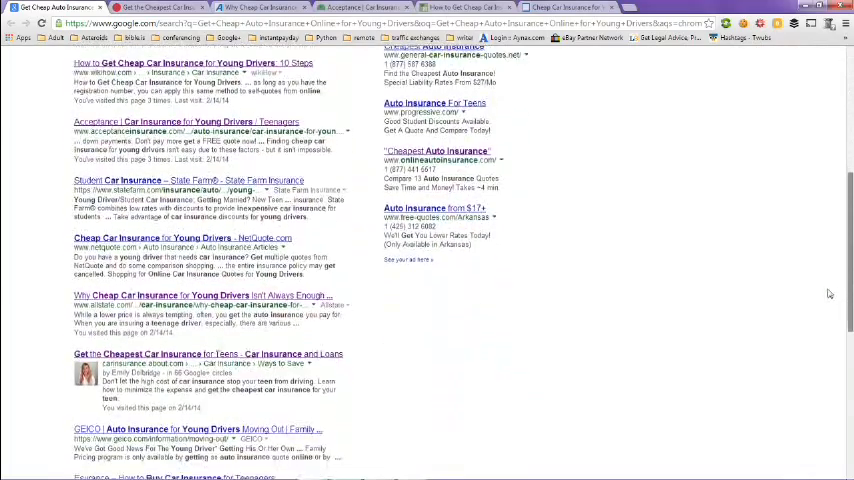
pyautogui.scroll(-3)
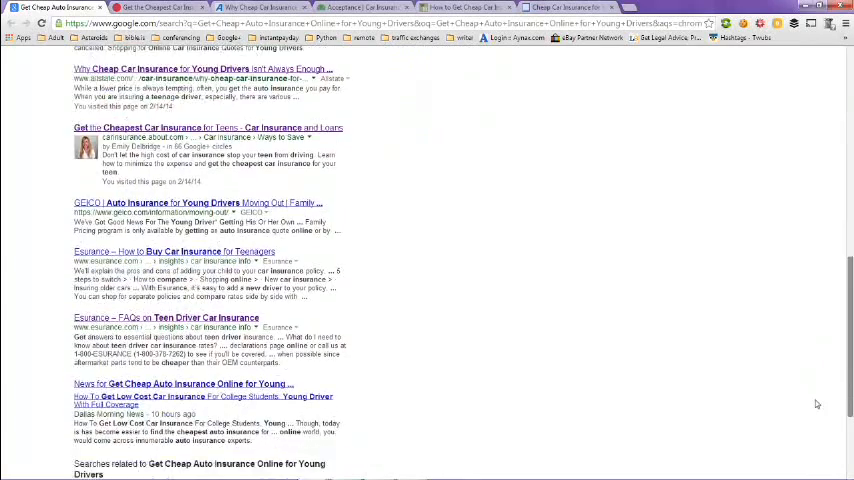
pyautogui.scroll(-3)
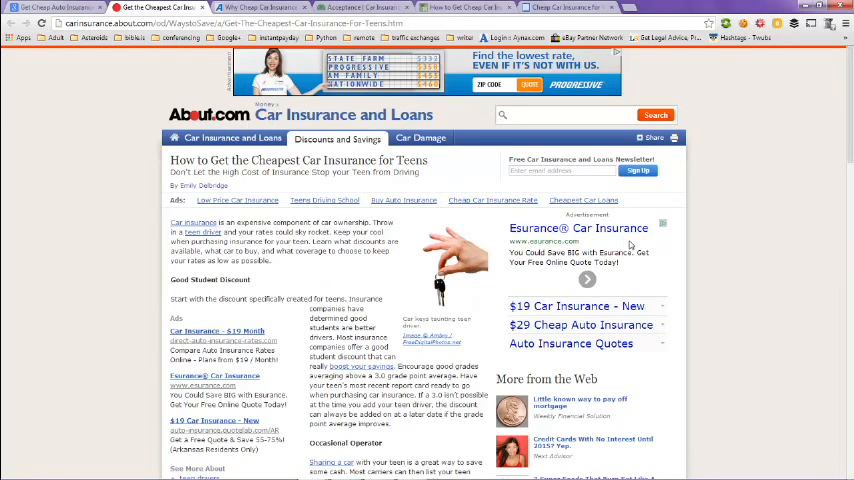
pyautogui.scroll(-3)
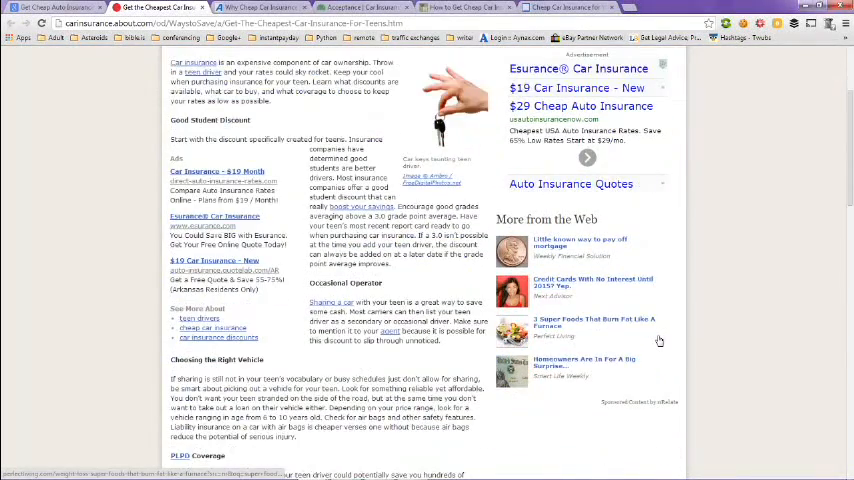
pyautogui.scroll(-3)
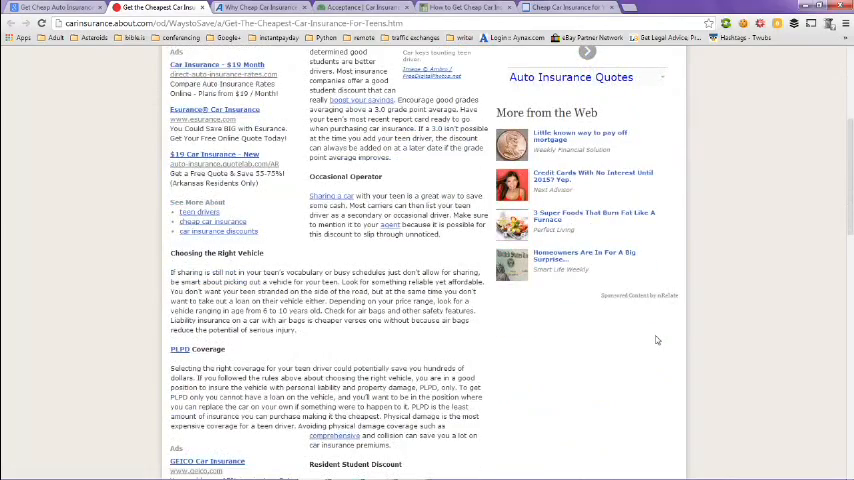
pyautogui.scroll(-3)
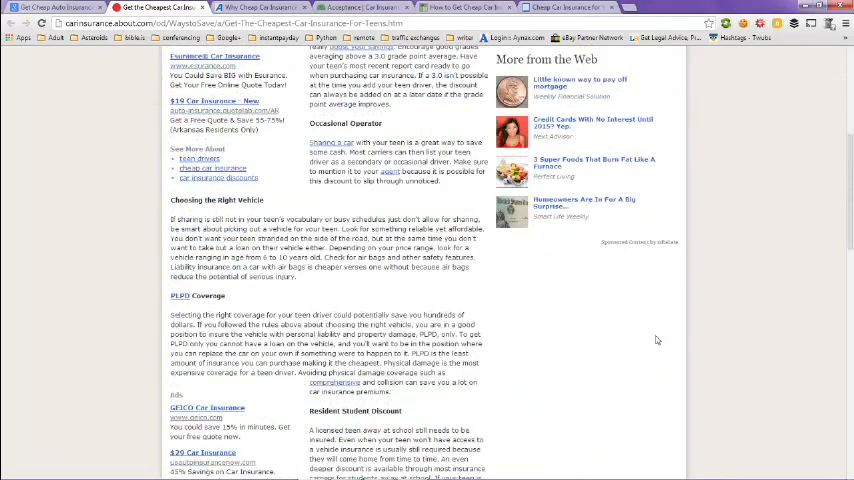
pyautogui.scroll(-3)
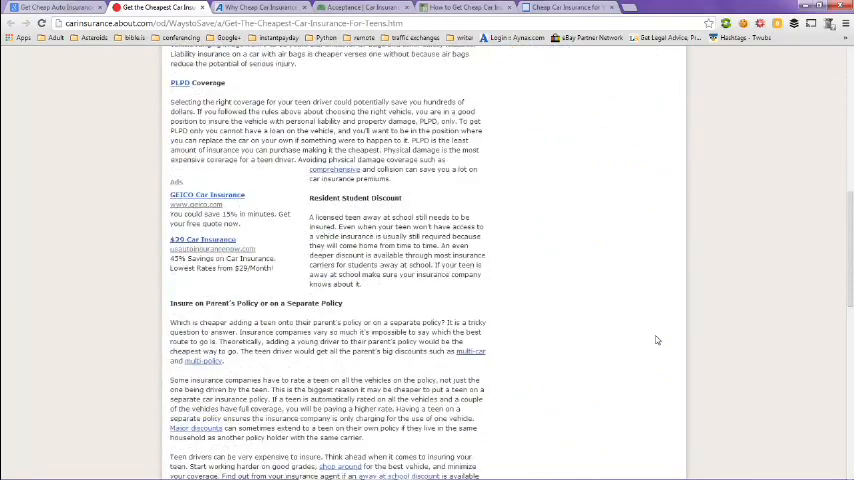
pyautogui.scroll(-3)
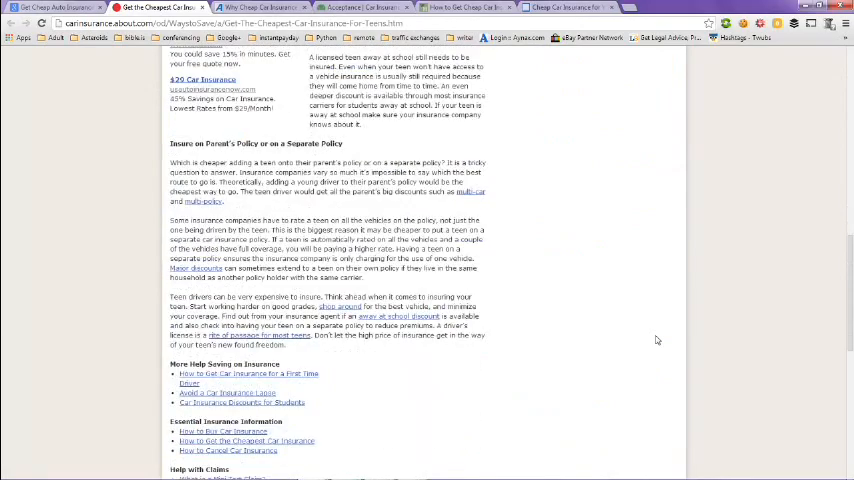
pyautogui.scroll(-3)
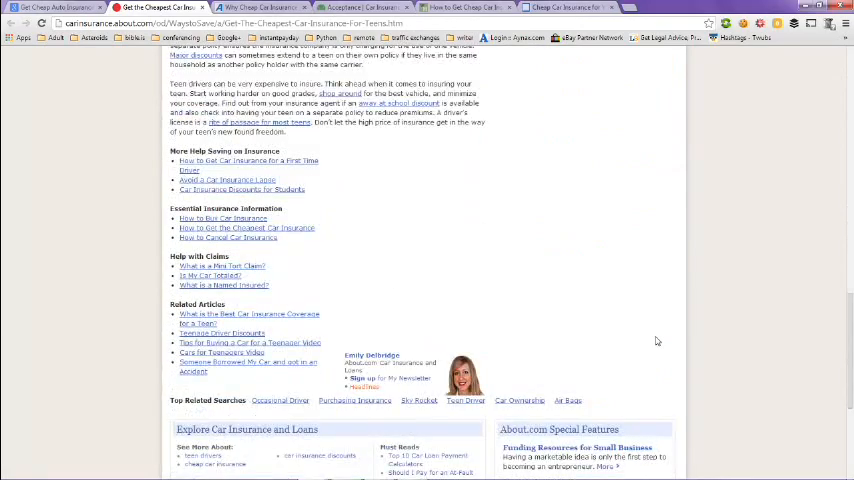
pyautogui.scroll(-3)
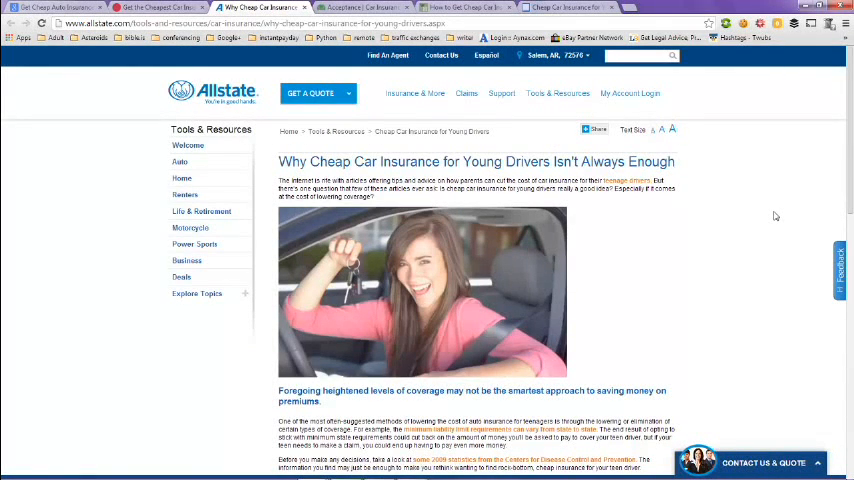
# - Skim the Allstate young-driver insurance article, then switch to the Acceptance Insurance tab
pyautogui.scroll(-3)
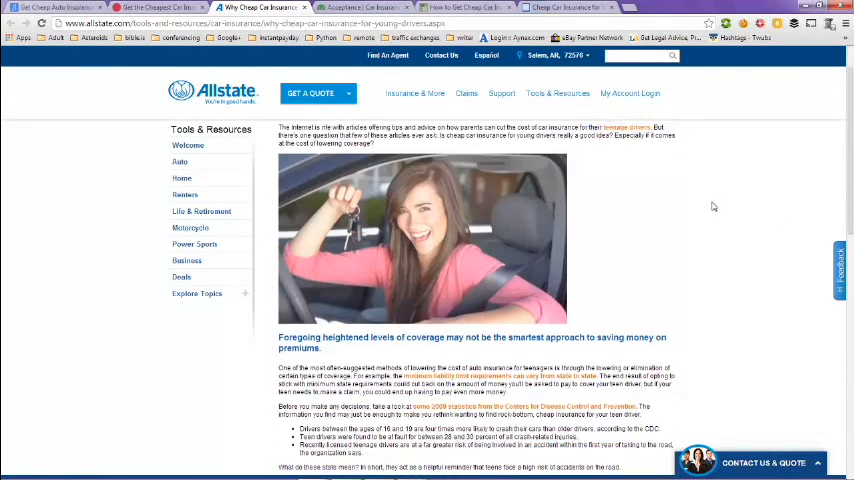
pyautogui.scroll(-3)
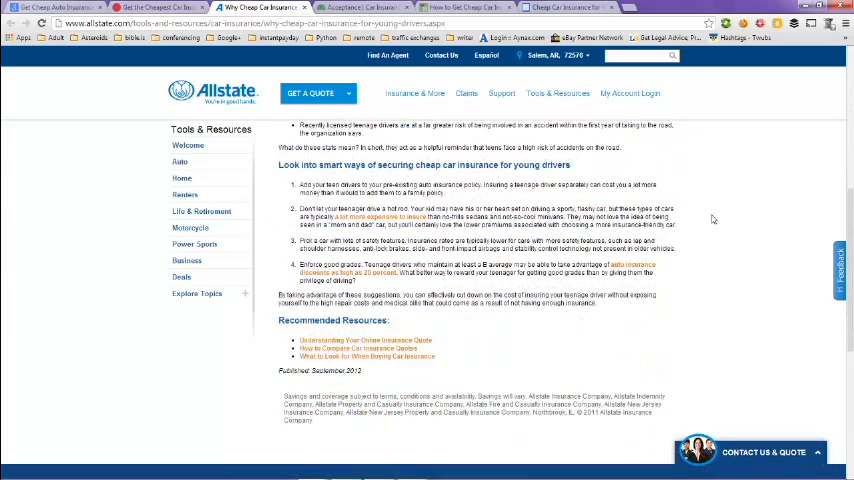
pyautogui.scroll(-3)
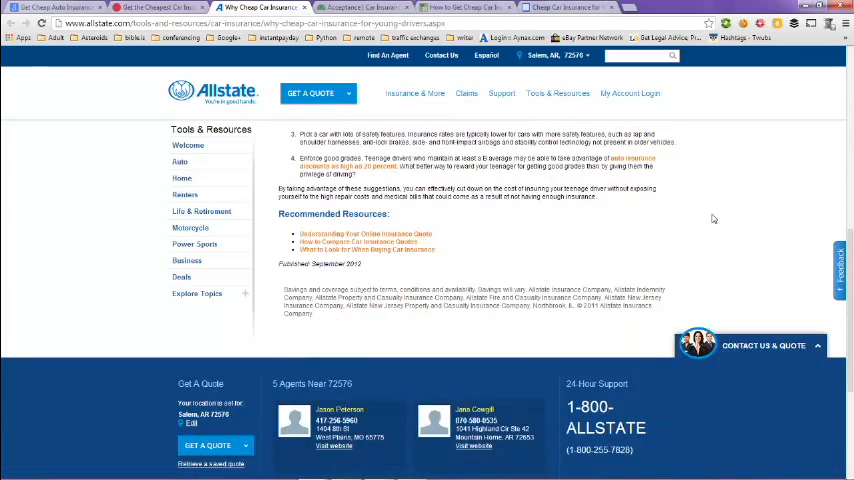
pyautogui.scroll(3)
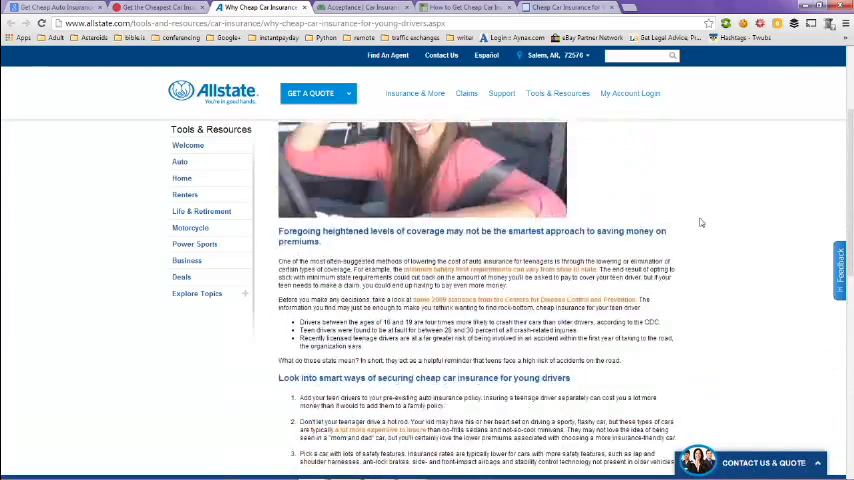
pyautogui.scroll(3)
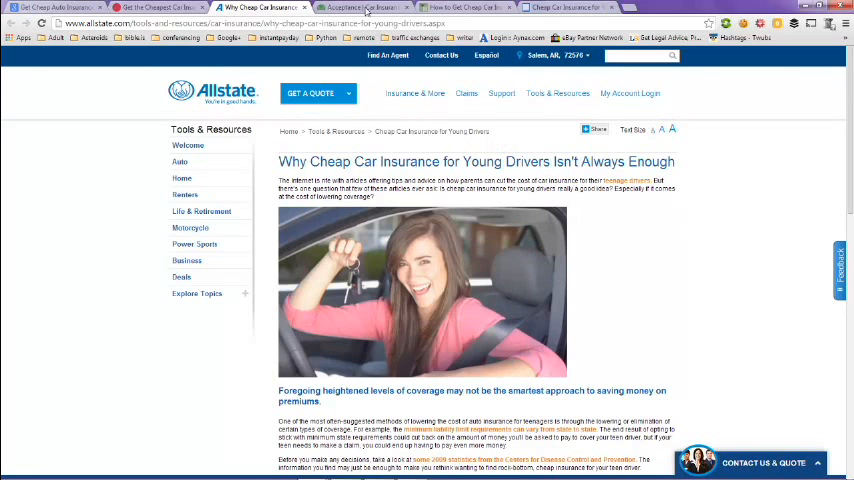
pyautogui.click(355, 7)
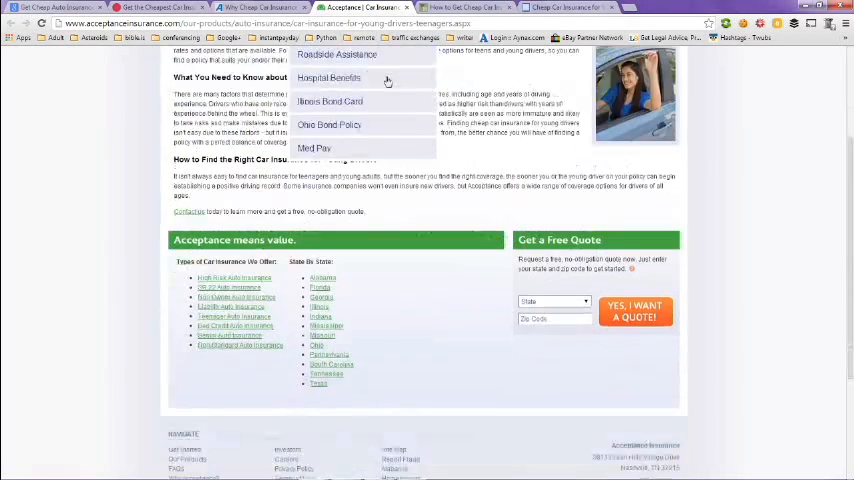
# - Scroll the Acceptance Insurance teen-driver page down to the 'Get a Free Quote' form and footer
pyautogui.scroll(-3)
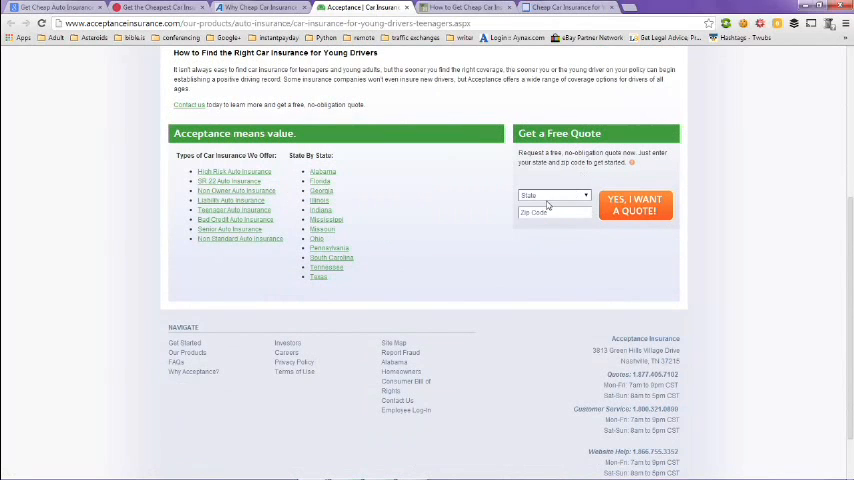
pyautogui.moveTo(513, 237)
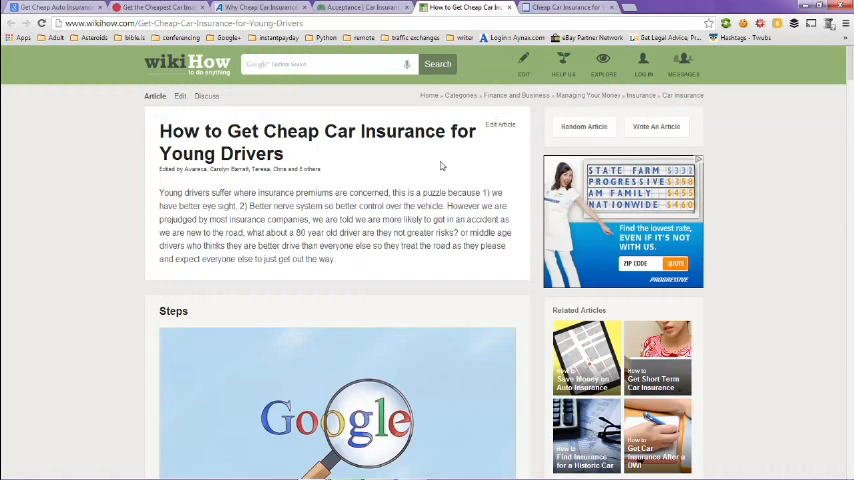
# - Scroll the wikiHow young-driver insurance article through its steps, video and tips to Article Info
pyautogui.scroll(-3)
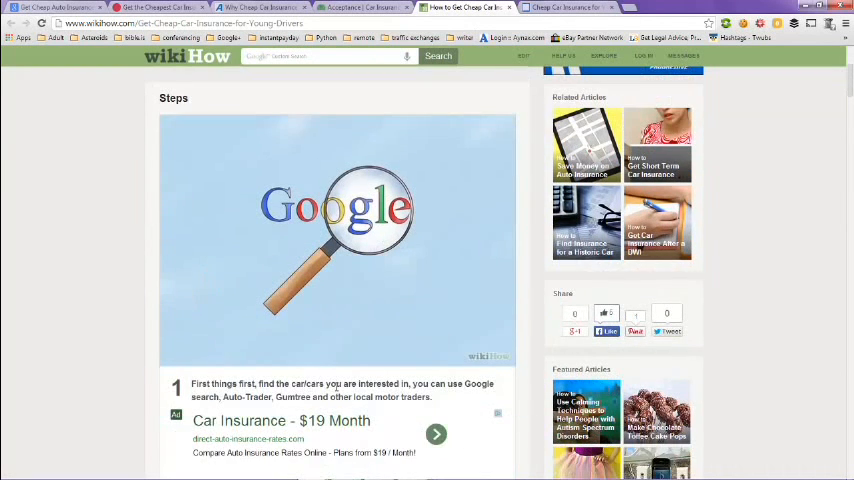
pyautogui.scroll(-3)
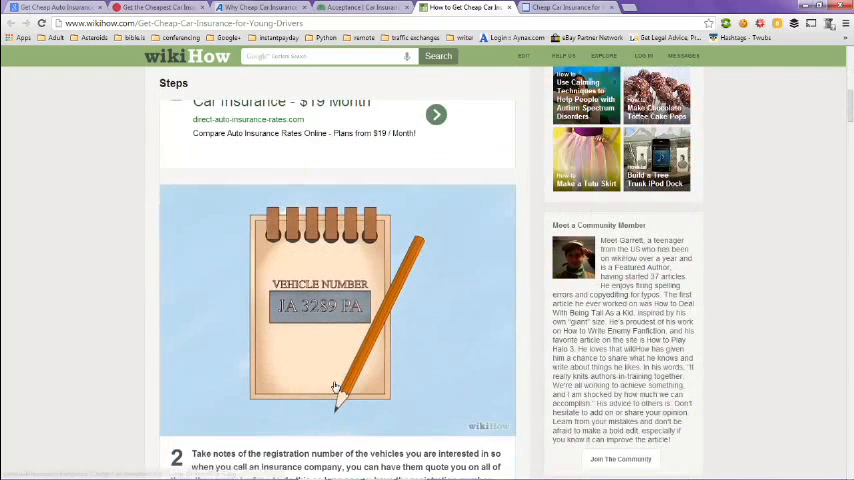
pyautogui.scroll(-3)
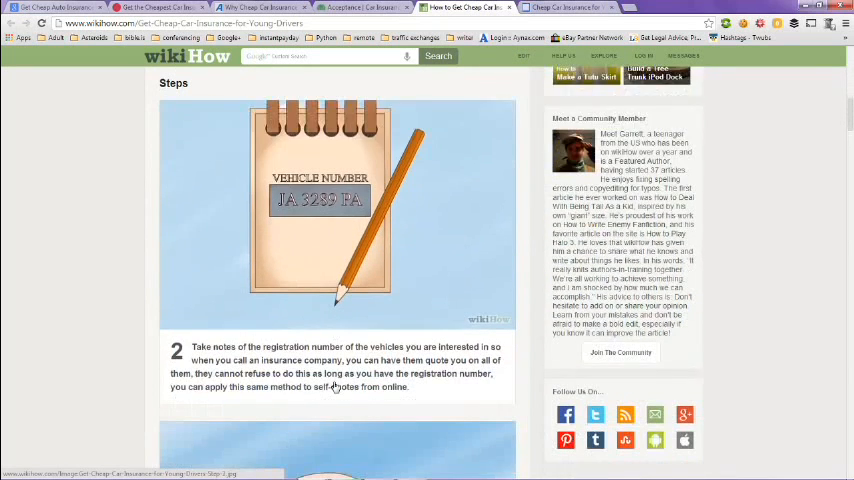
pyautogui.scroll(-3)
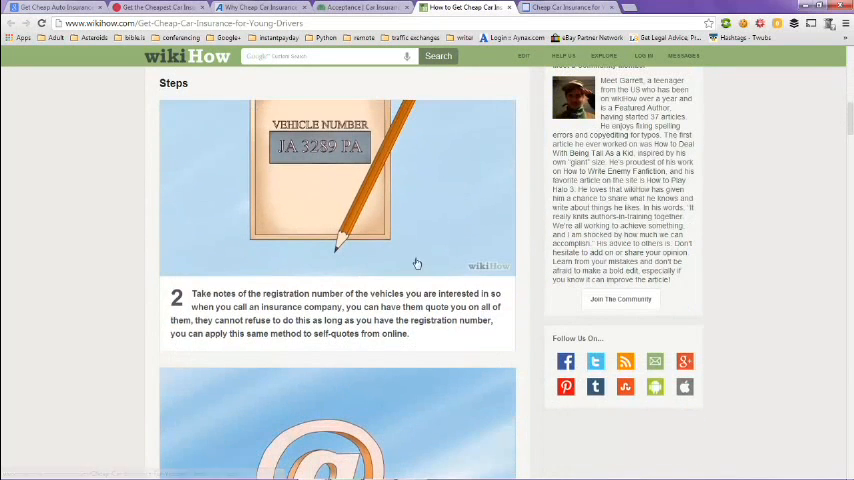
pyautogui.moveTo(520, 242)
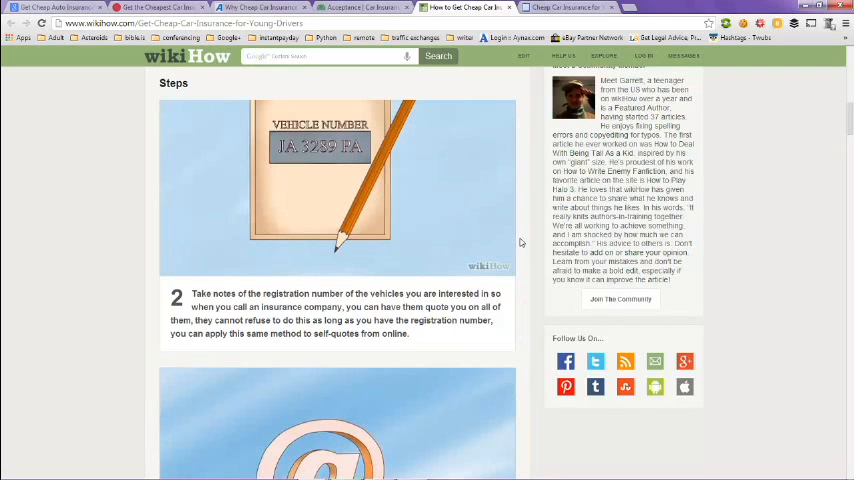
pyautogui.scroll(-3)
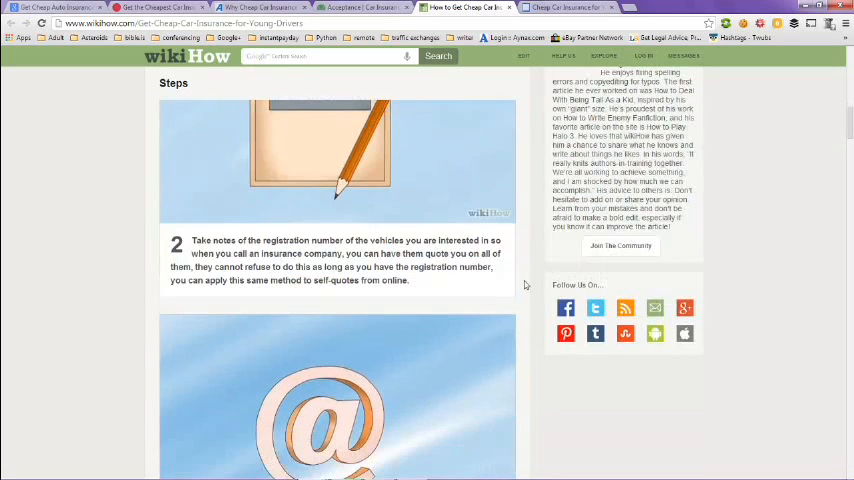
pyautogui.scroll(-3)
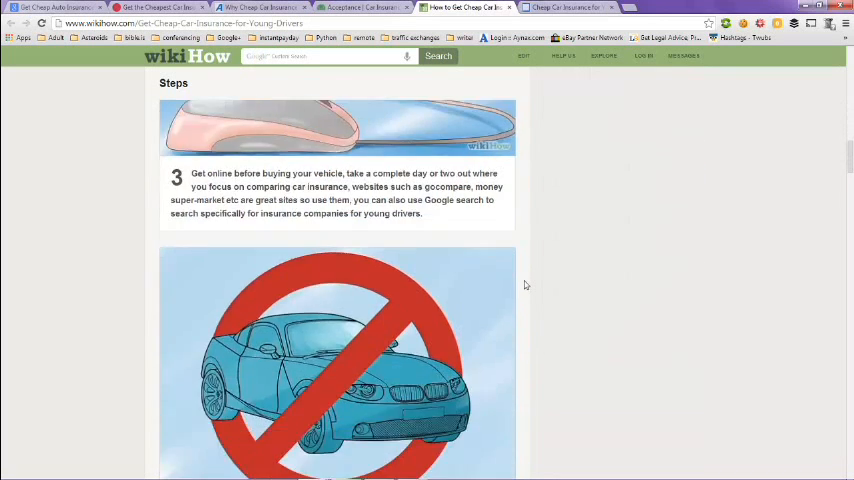
pyautogui.scroll(-3)
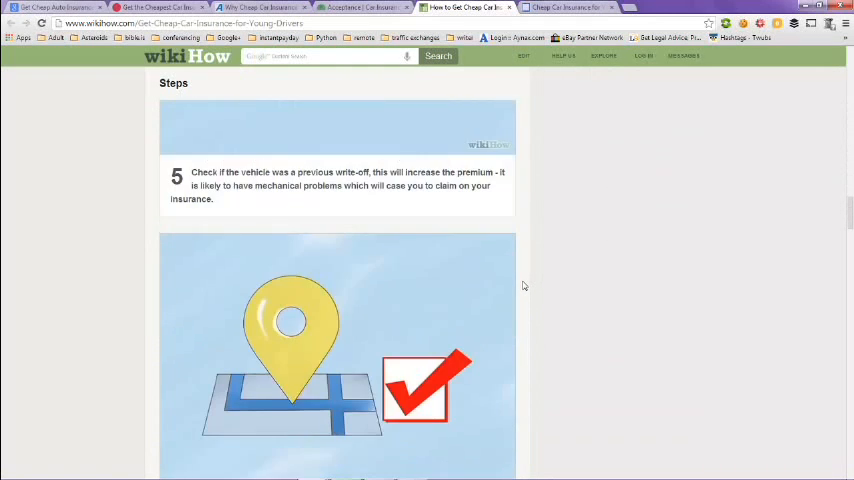
pyautogui.scroll(-3)
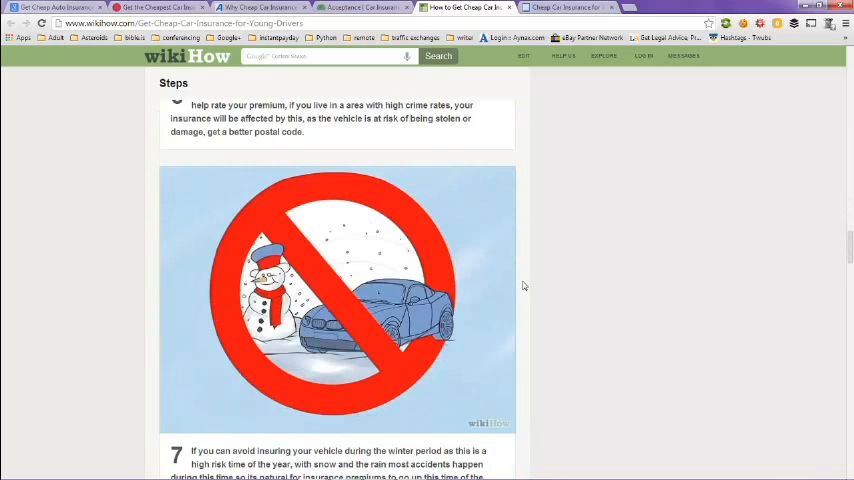
pyautogui.scroll(-3)
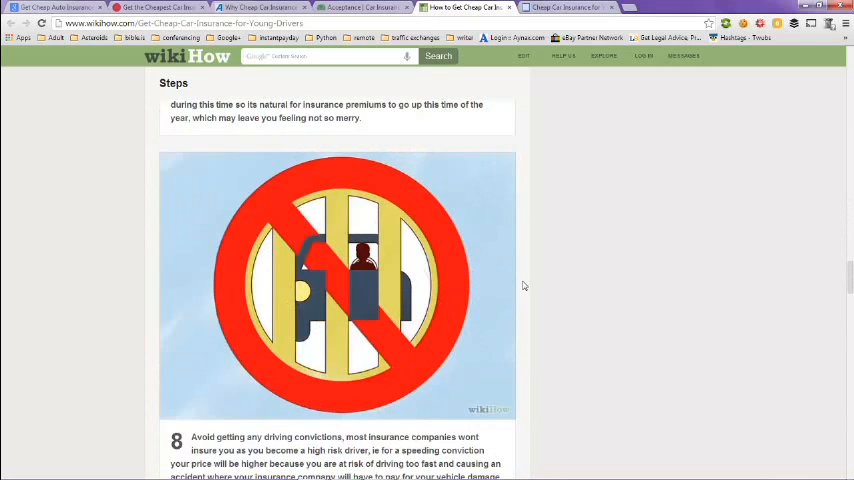
pyautogui.scroll(-3)
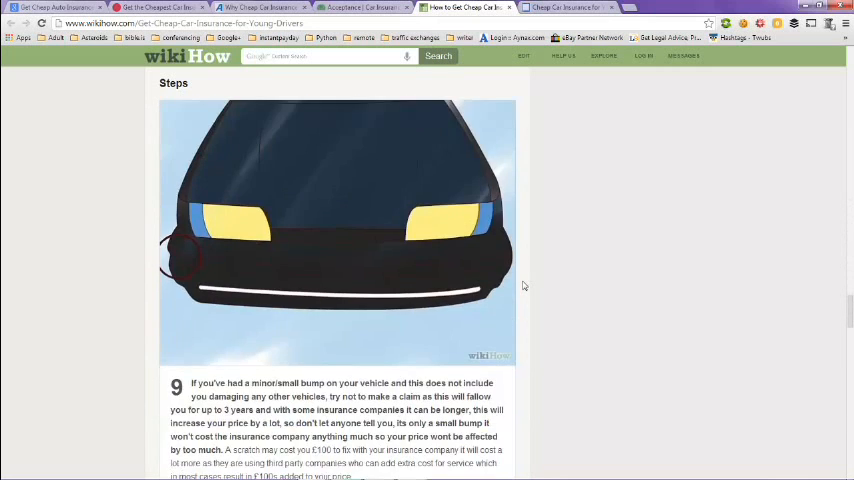
pyautogui.scroll(-3)
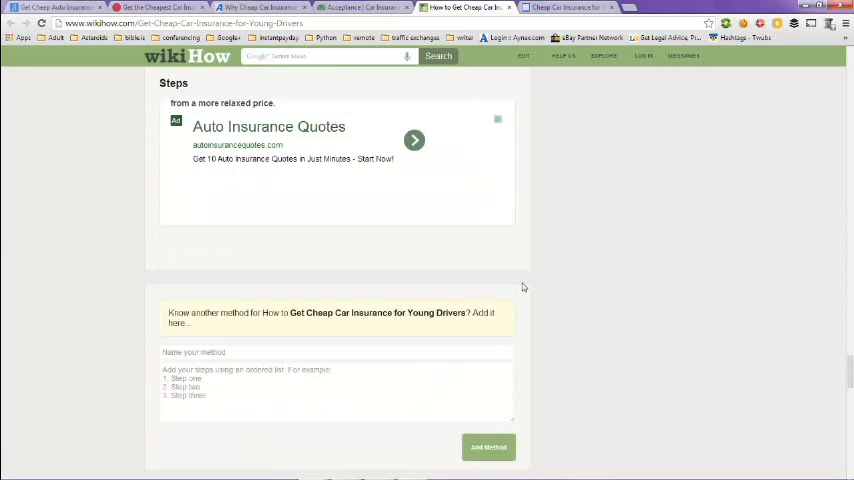
pyautogui.scroll(-3)
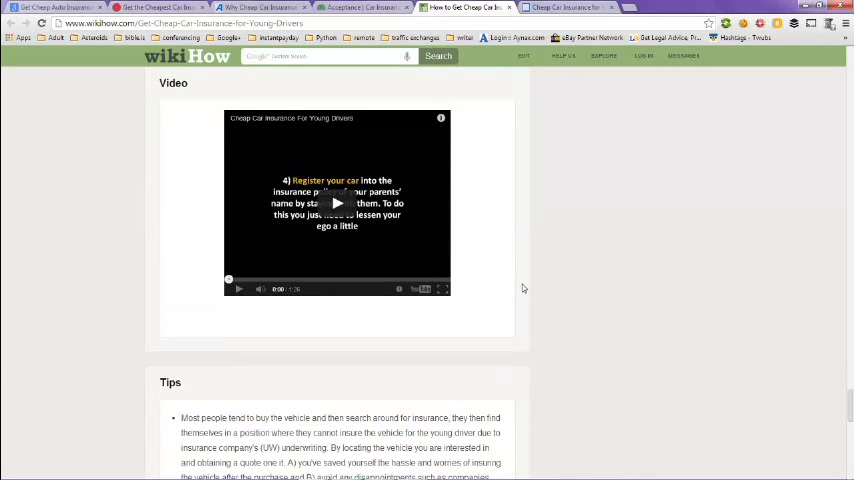
pyautogui.scroll(-3)
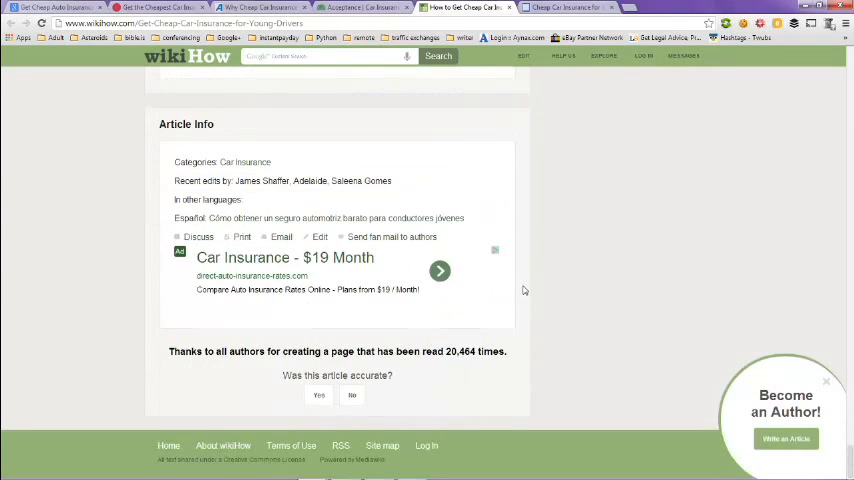
pyautogui.moveTo(527, 97)
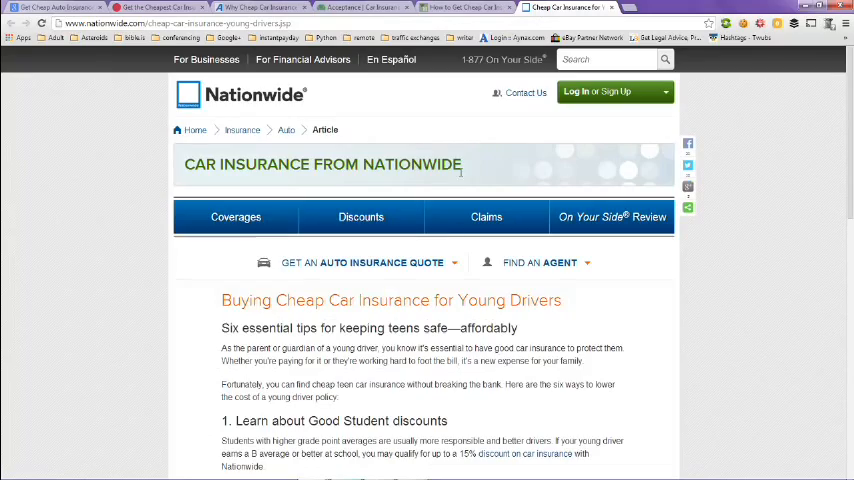
# - Skim Nationwide's six tips for cheap young driver insurance, then return to the Google results
pyautogui.scroll(-3)
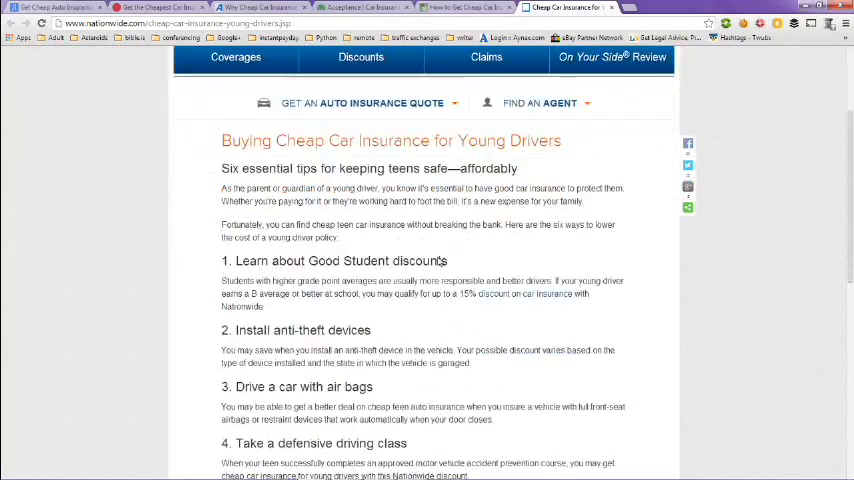
pyautogui.scroll(-3)
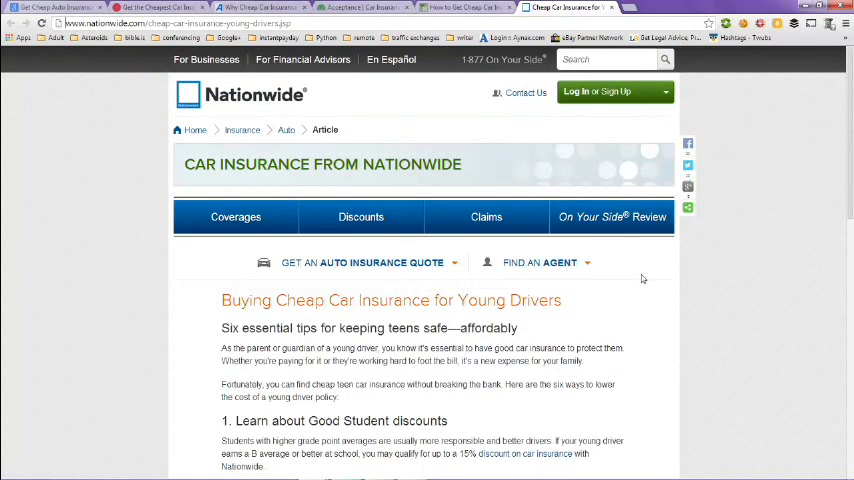
pyautogui.click(55, 7)
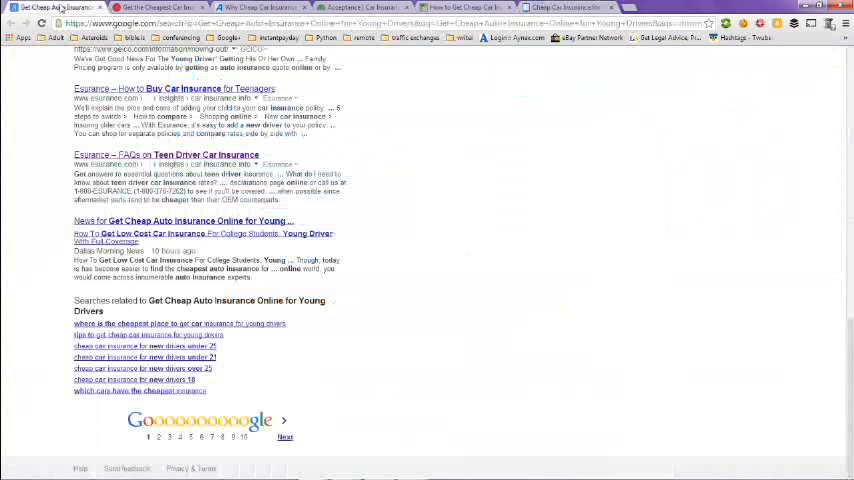